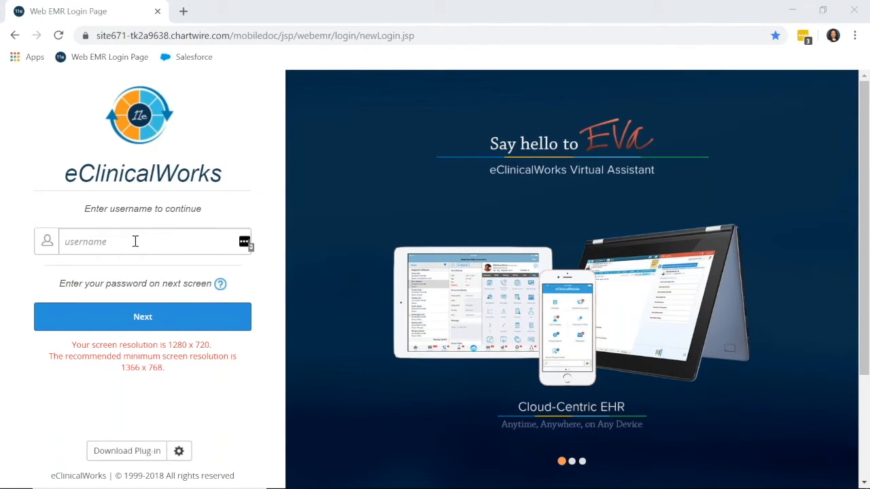
Step: Sign in to the EMR as user 'sam' with the password and log in
click(143, 242)
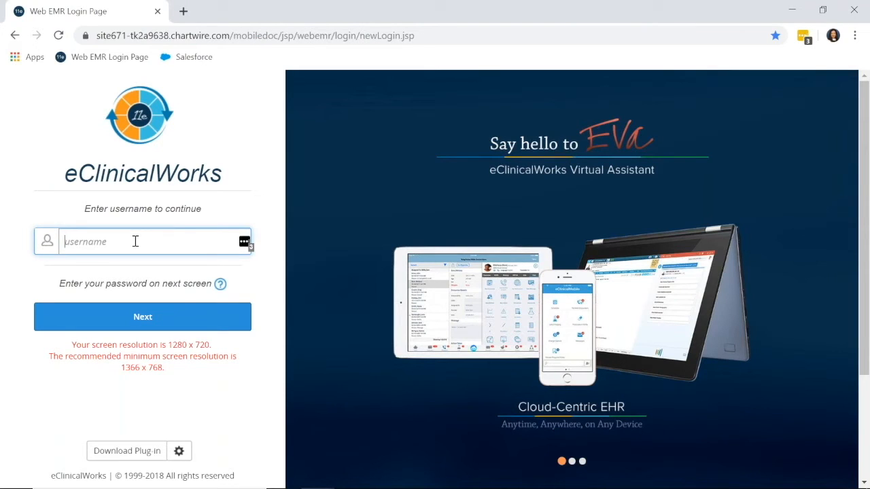
text(sam)
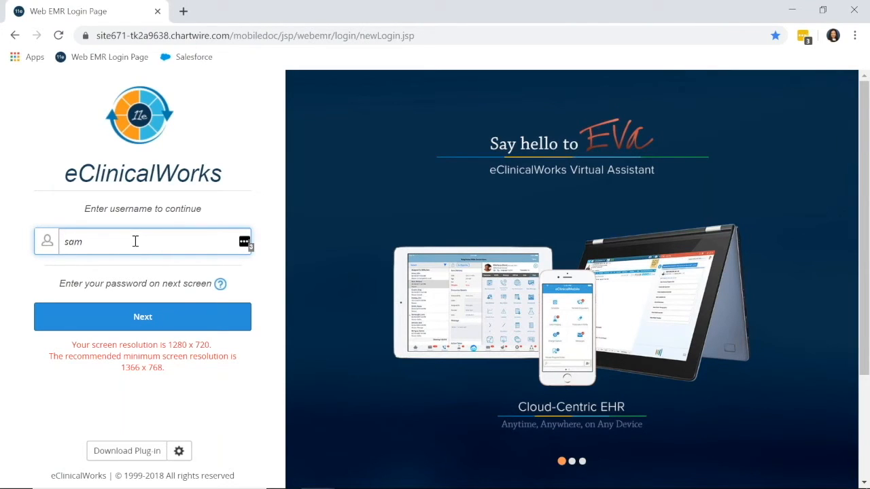
click(143, 317)
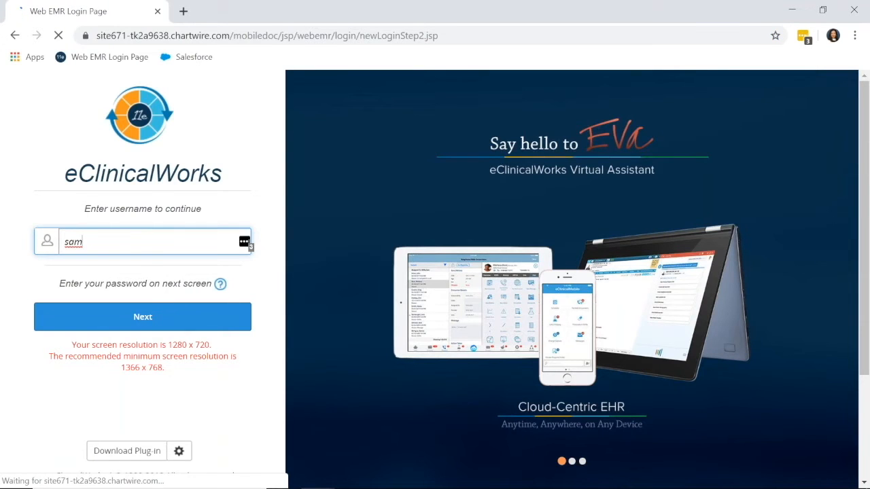
click(143, 317)
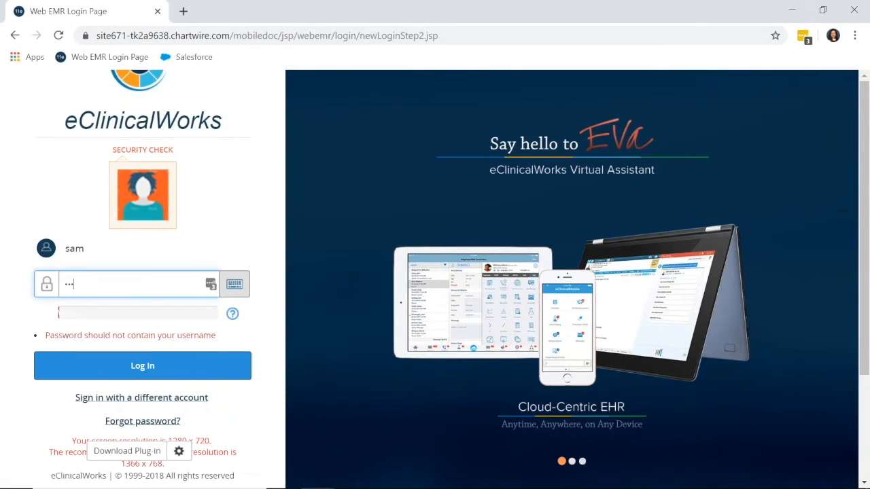
click(142, 366)
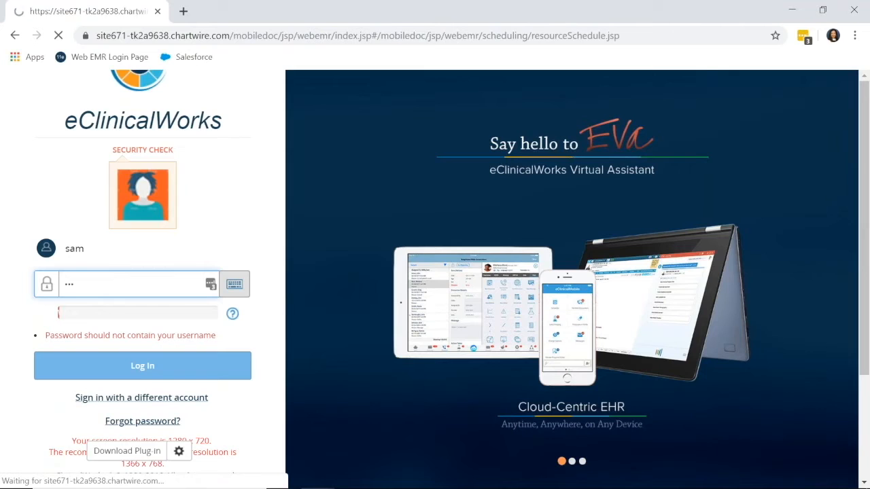
Step: Dismiss the License Alert and scroll the schedule down to the afternoon appointments
click(142, 366)
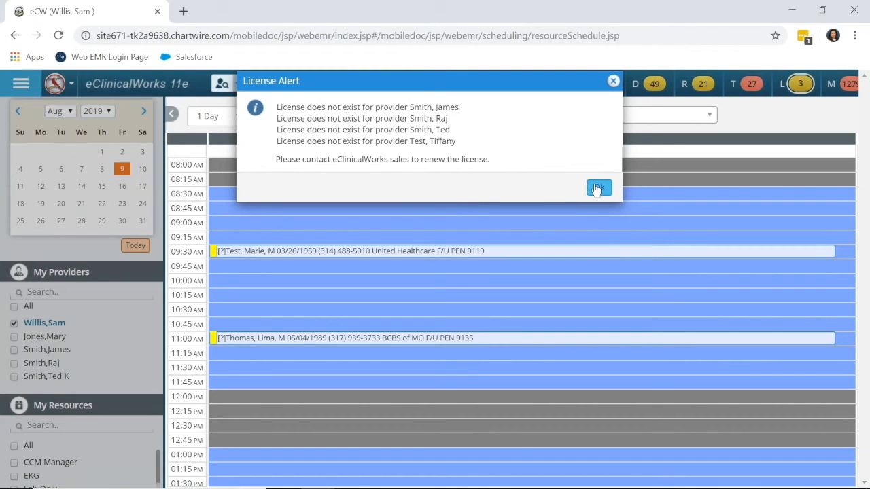
click(598, 188)
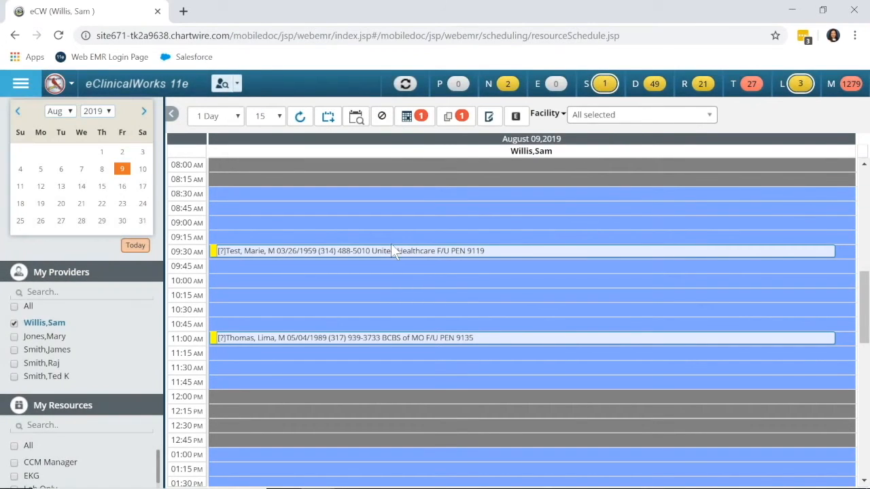
scroll(down, 3)
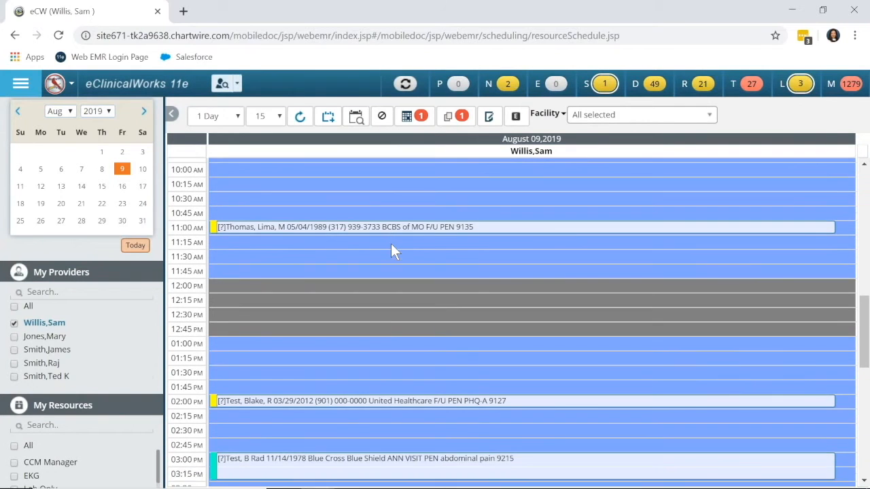
scroll(down, 3)
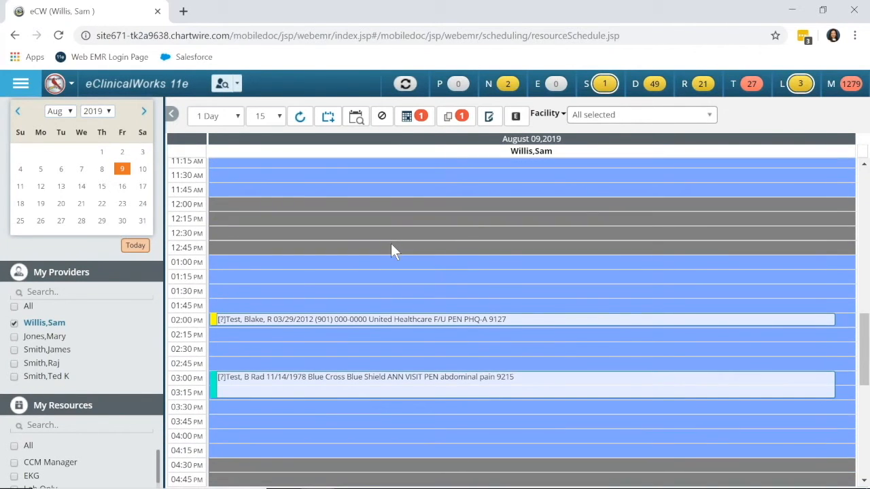
scroll(down, 3)
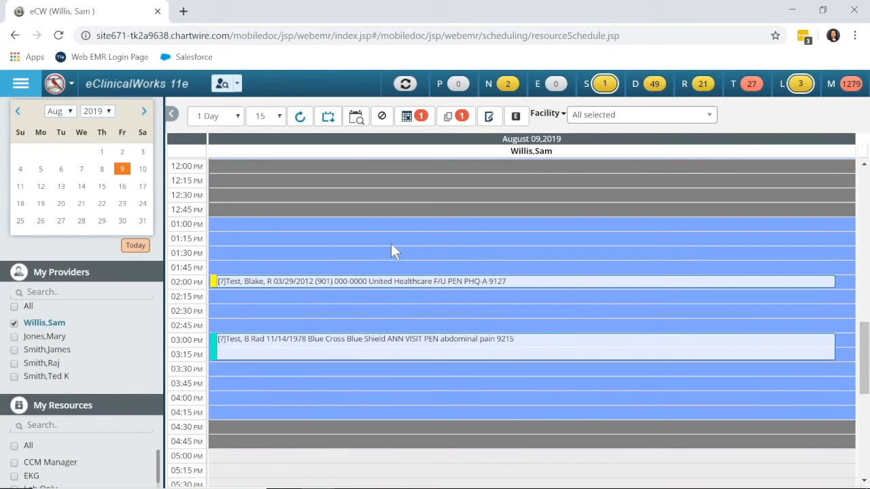
scroll(down, 3)
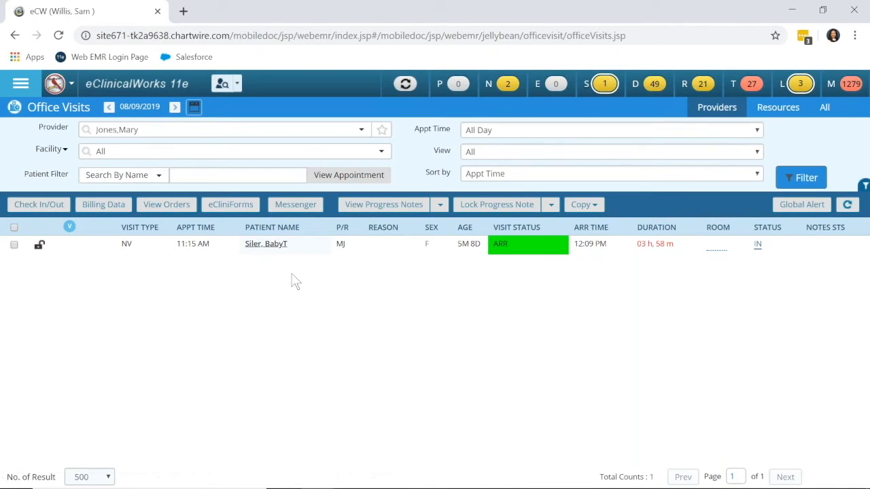
mouse_move(286, 288)
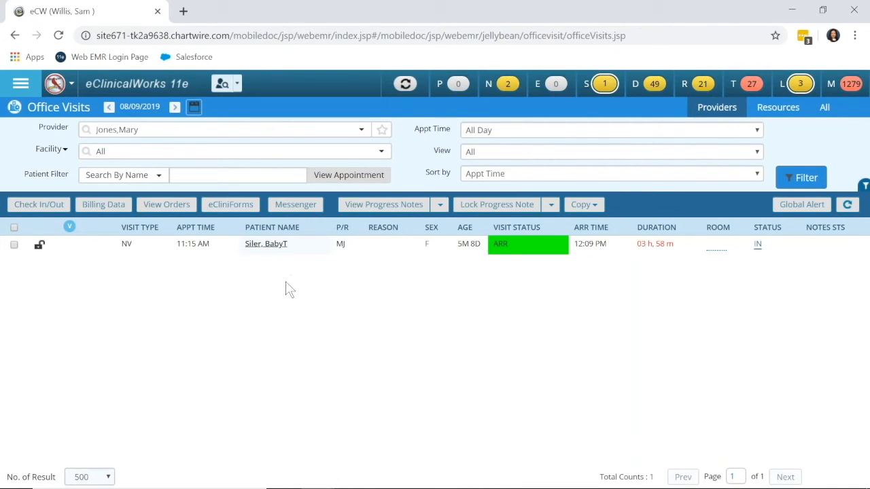
Step: Filter the Office Visits list to show visits for All providers
click(230, 204)
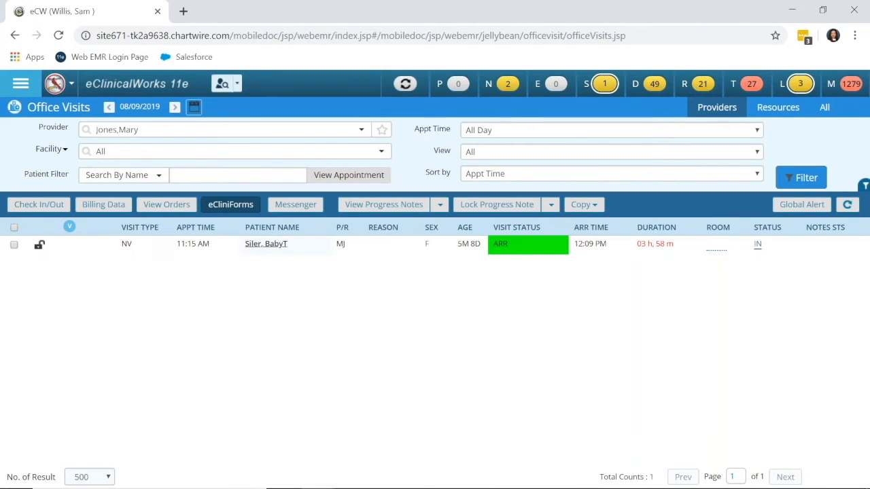
click(361, 129)
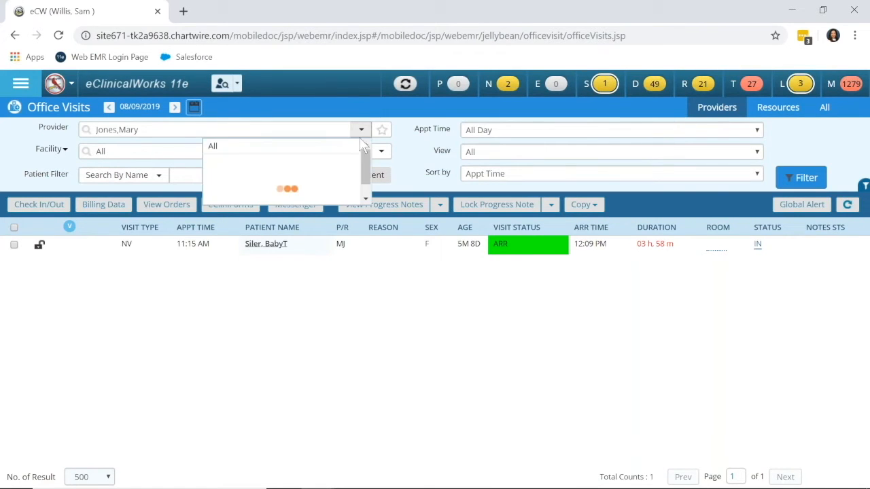
click(212, 145)
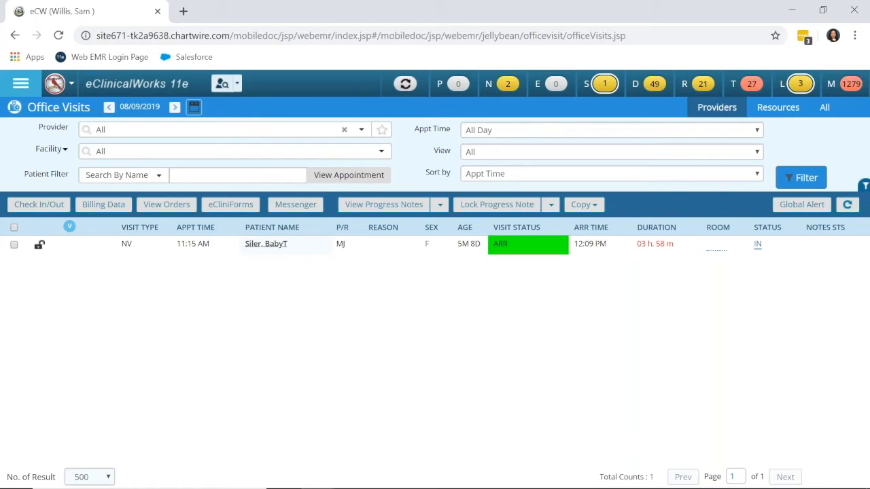
mouse_move(756, 202)
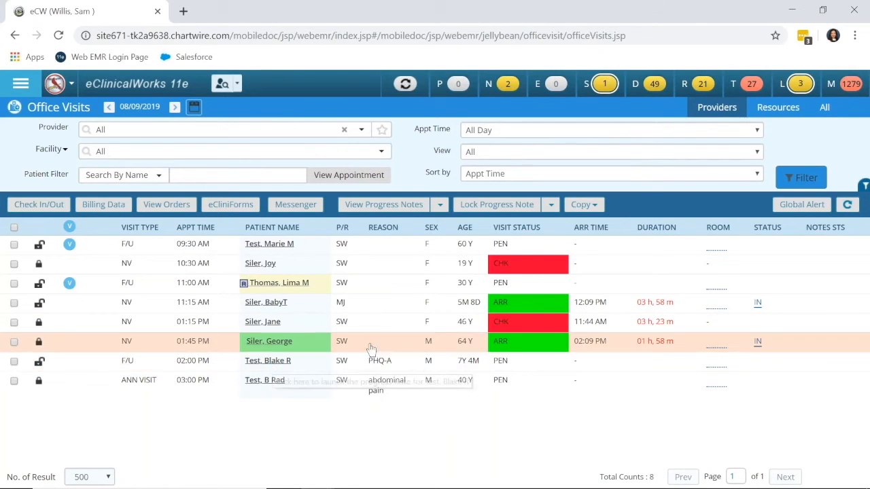
mouse_move(379, 360)
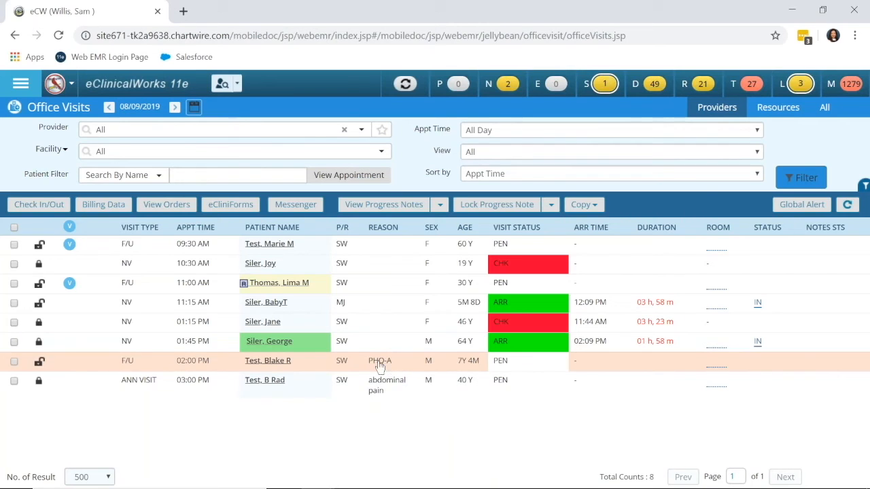
mouse_move(266, 362)
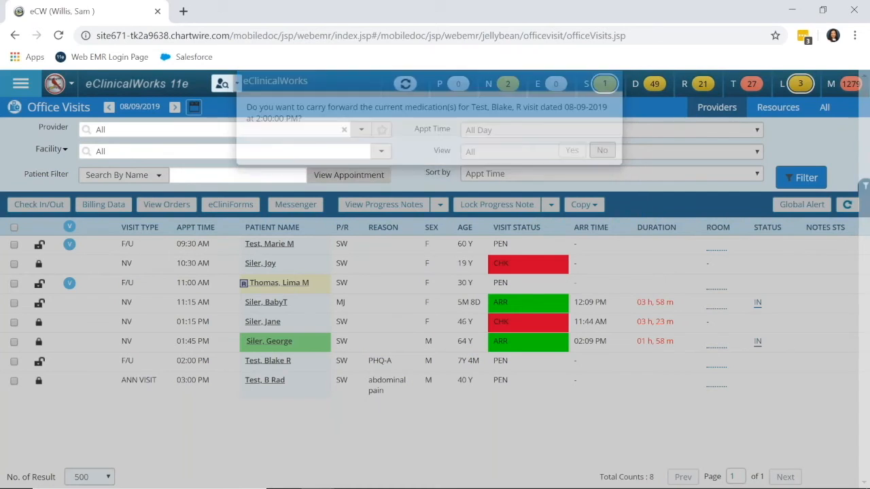
Step: Carry forward current medications into the PHQ-A visit and list the available smart forms
click(601, 150)
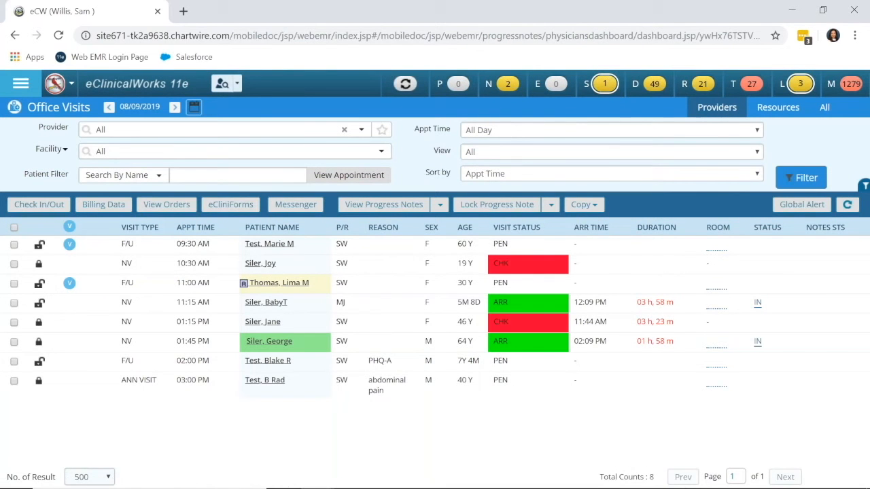
click(268, 360)
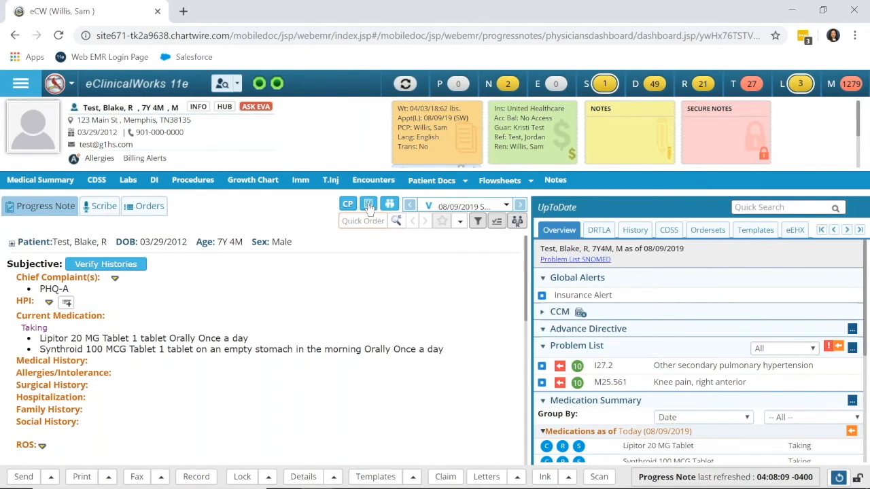
click(369, 204)
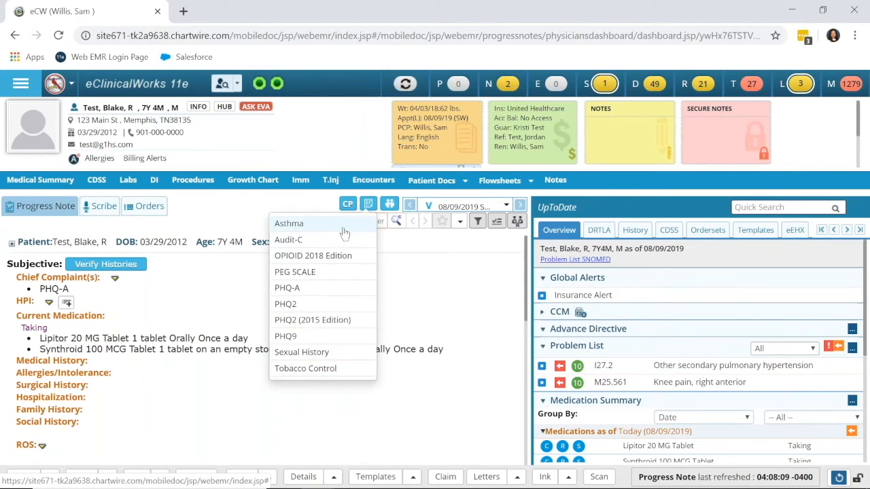
mouse_move(343, 272)
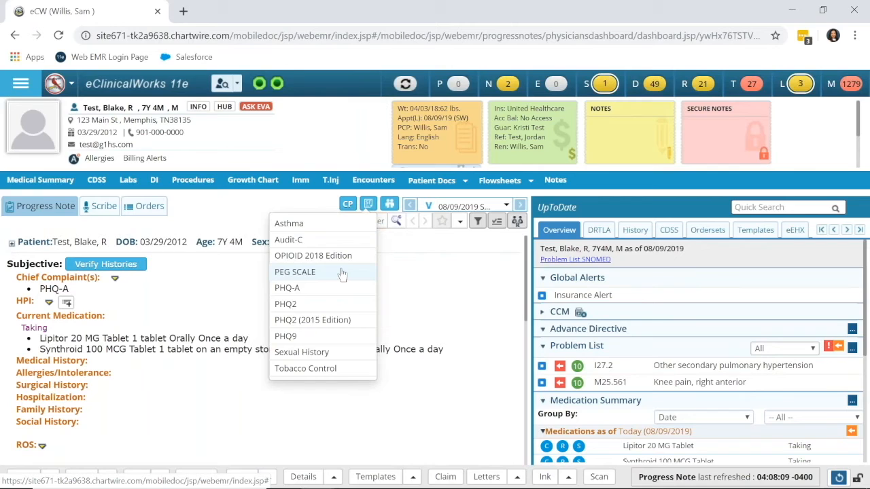
mouse_move(324, 231)
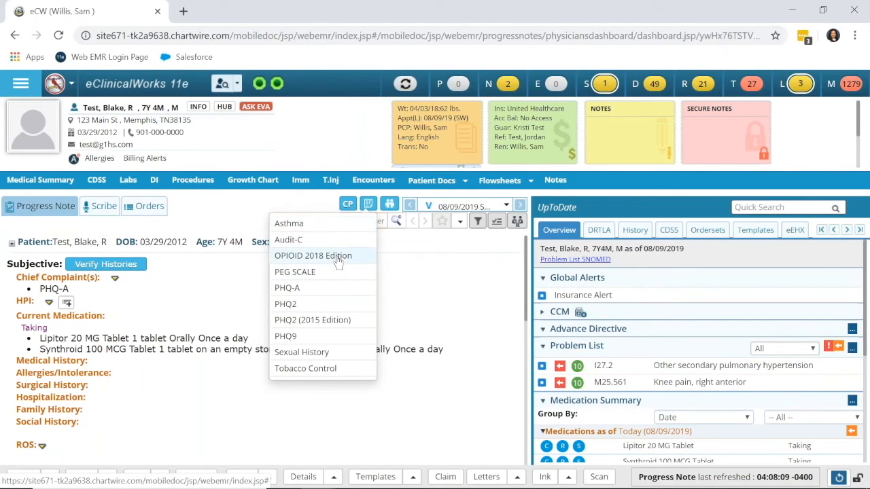
mouse_move(340, 288)
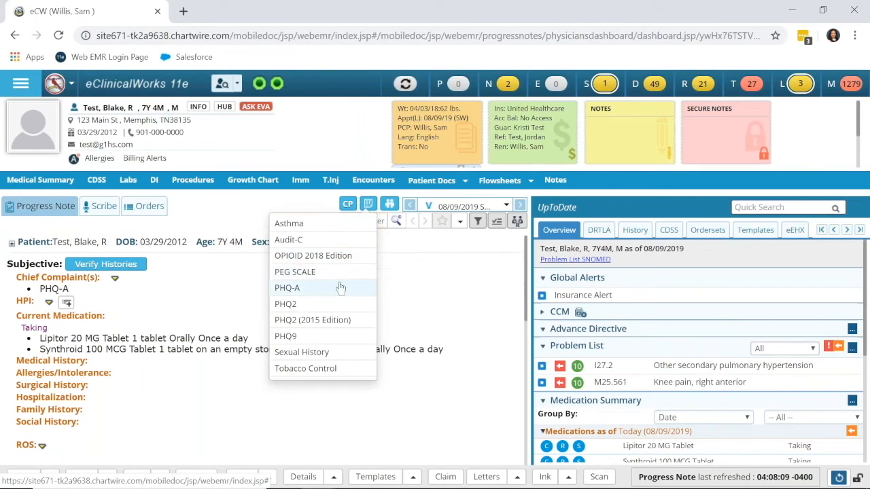
mouse_move(305, 292)
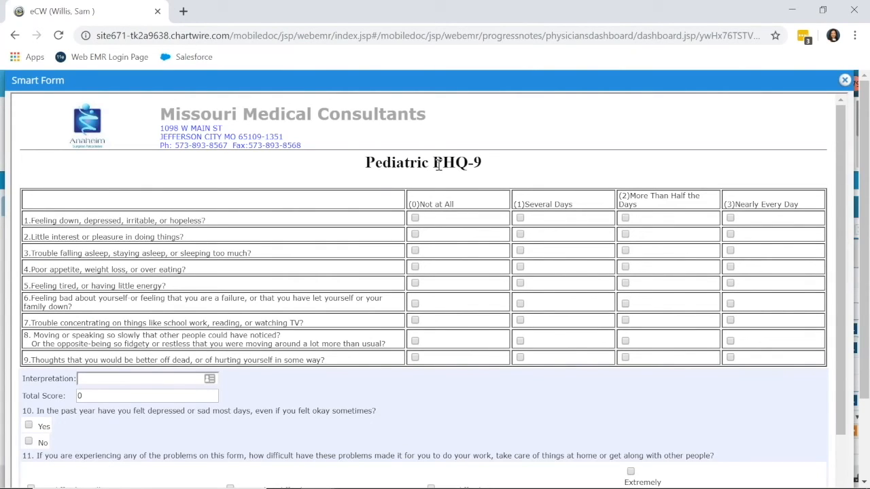
mouse_move(515, 175)
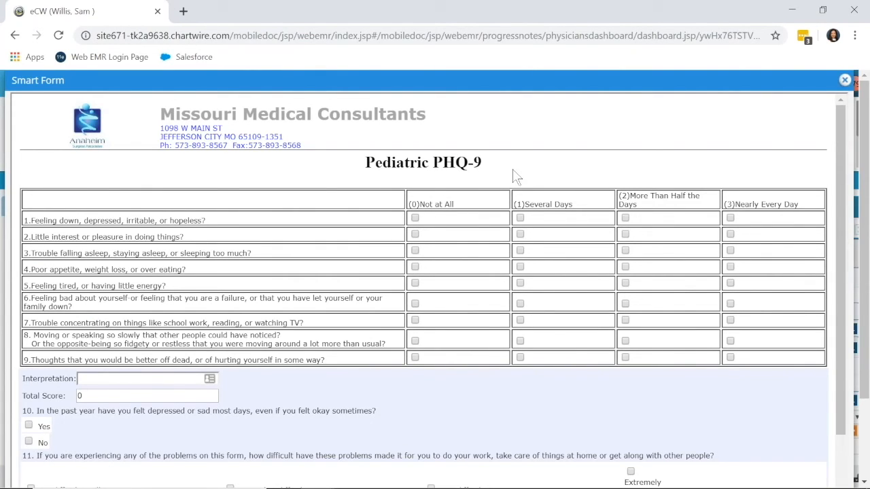
mouse_move(328, 179)
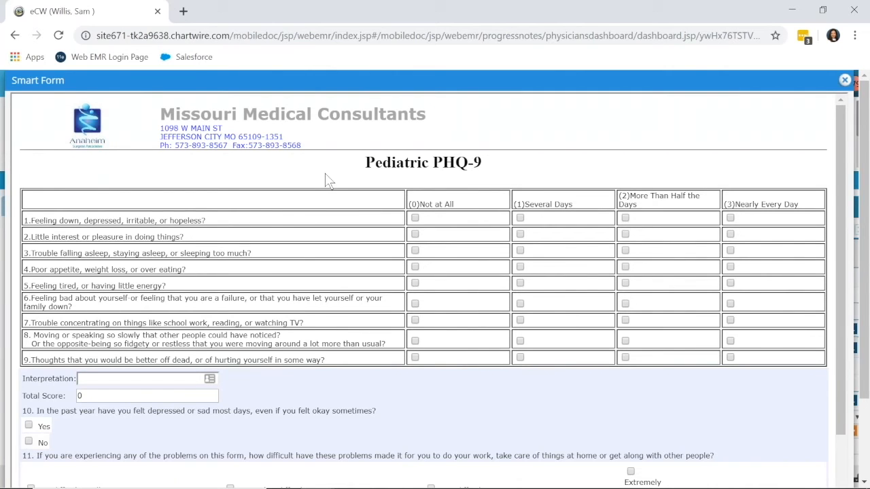
Step: Scroll through the Pediatric PHQ-9 form items 1–5 (score 7, mild depression)
scroll(down, 3)
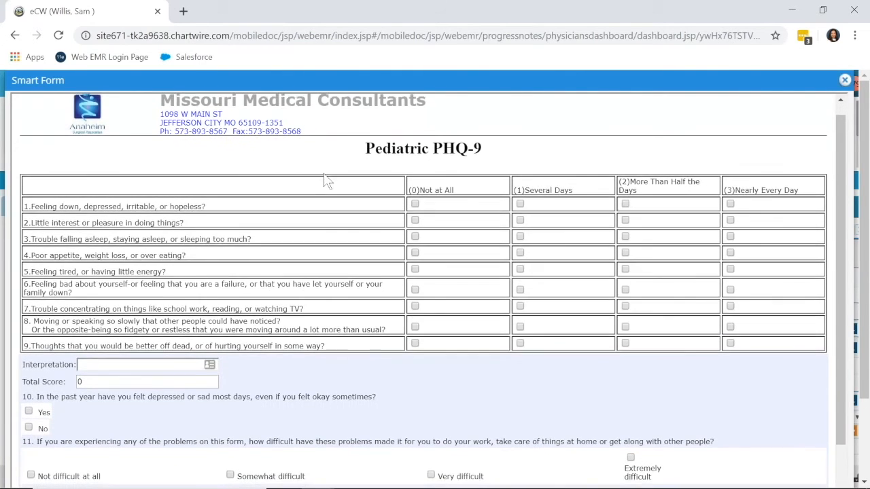
scroll(down, 3)
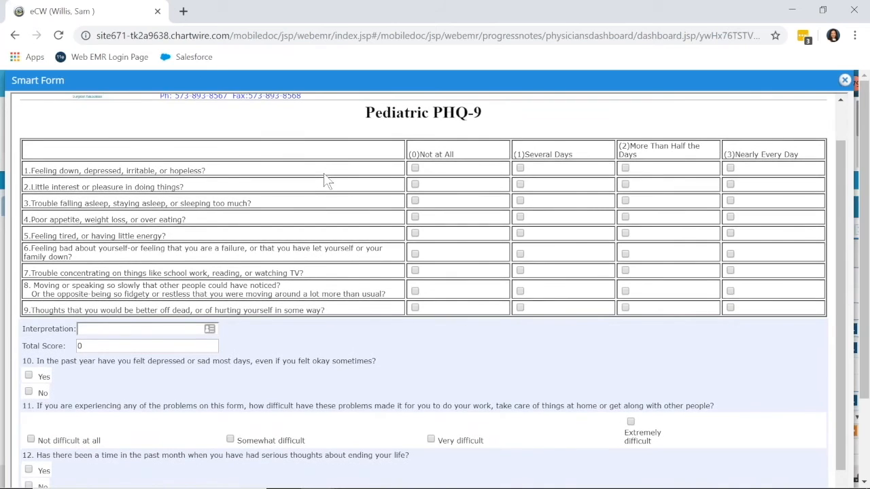
scroll(down, 3)
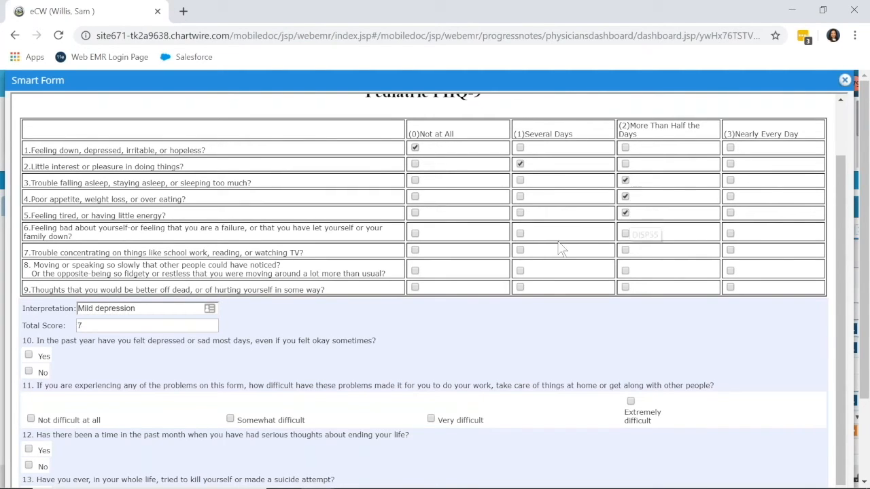
Step: Answer the later PHQ-9 items, Yes to Q10, Somewhat difficult for Q11, and No to Q13
click(519, 234)
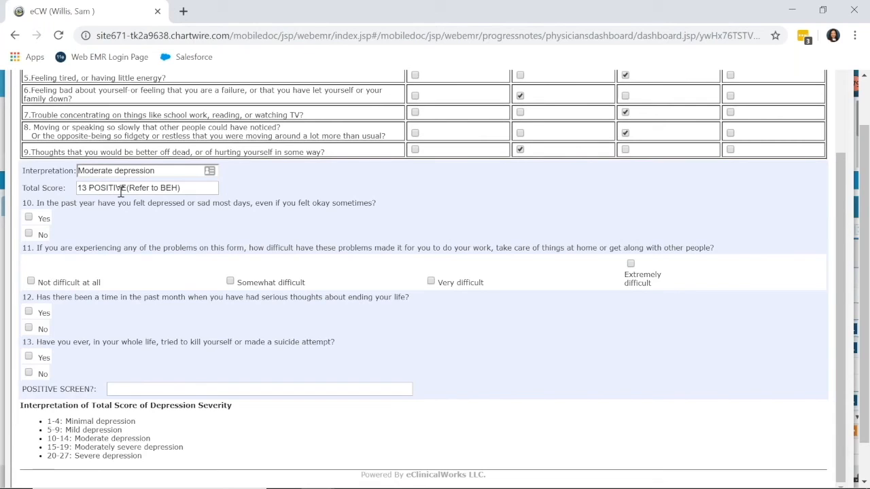
scroll(down, 3)
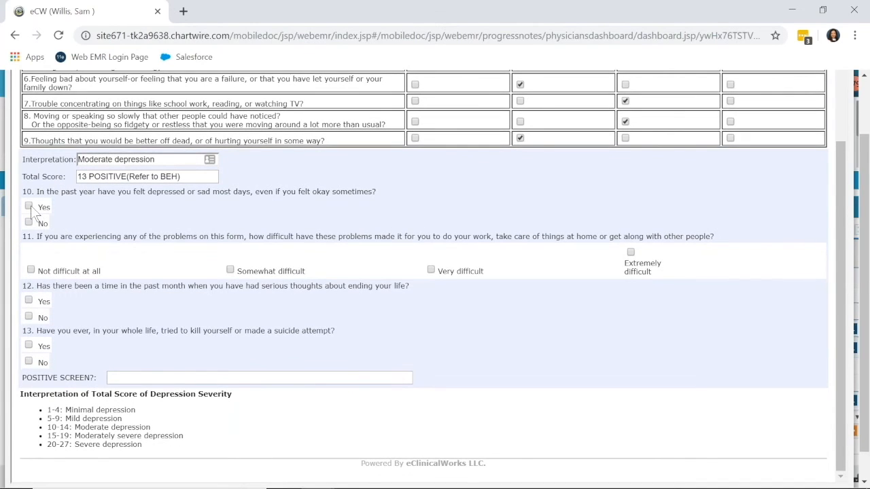
mouse_move(28, 207)
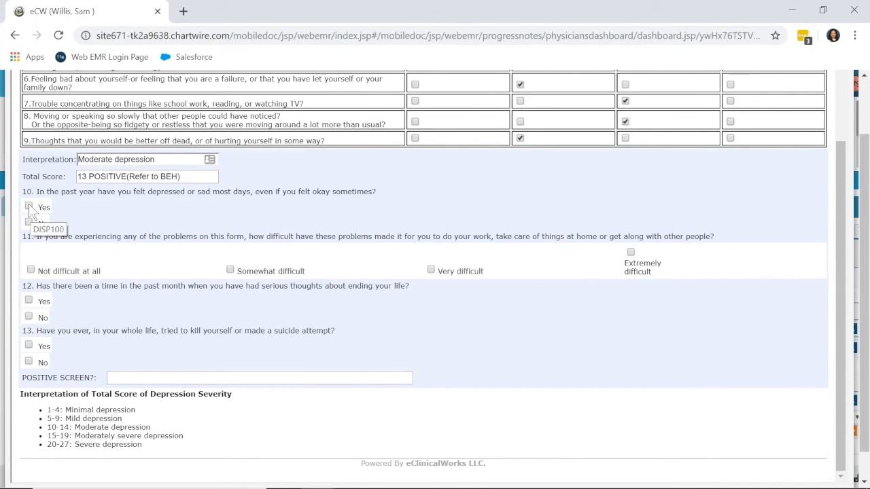
click(29, 206)
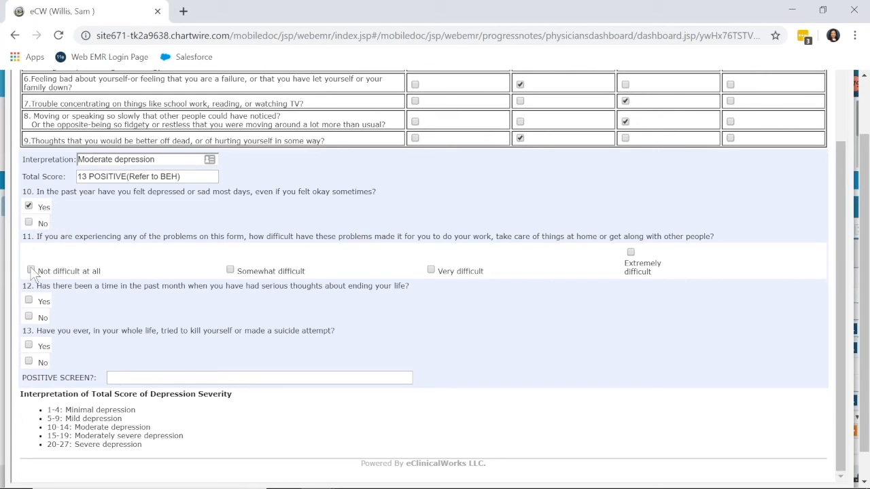
click(229, 269)
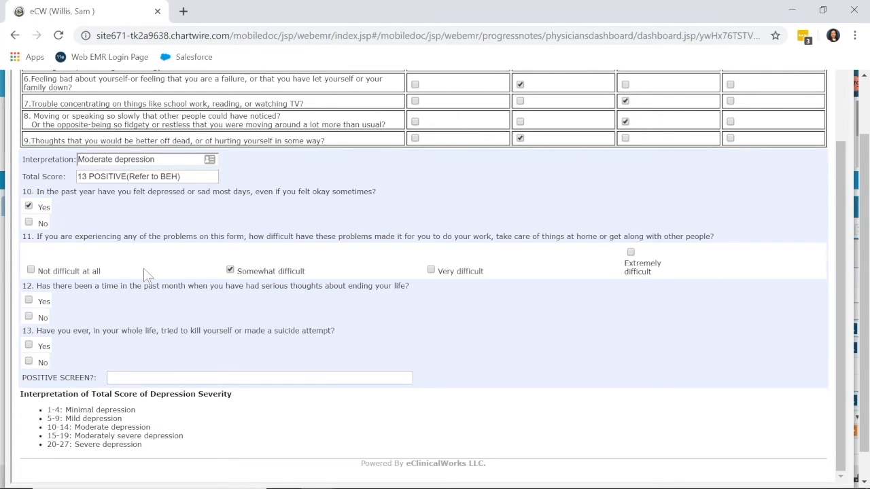
scroll(down, 3)
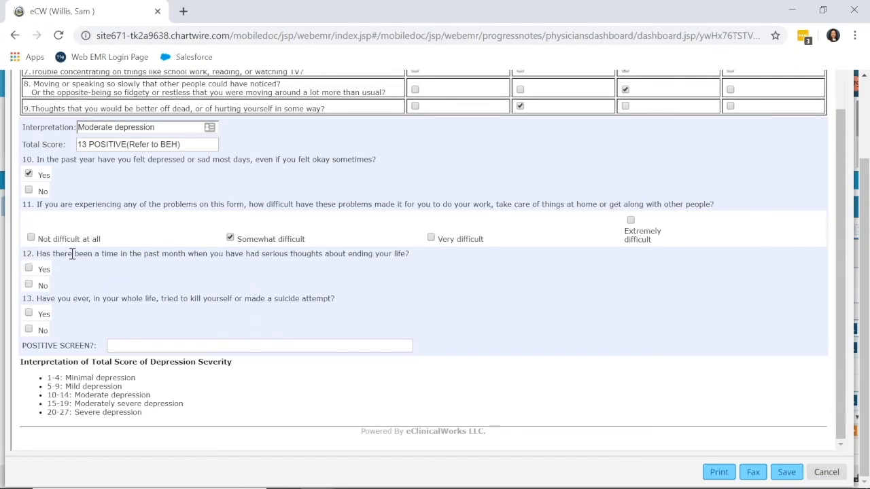
mouse_move(74, 274)
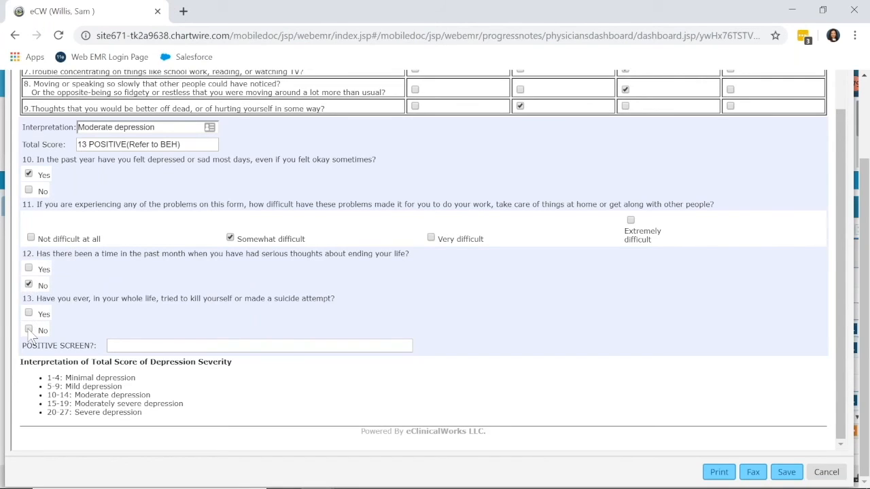
click(29, 330)
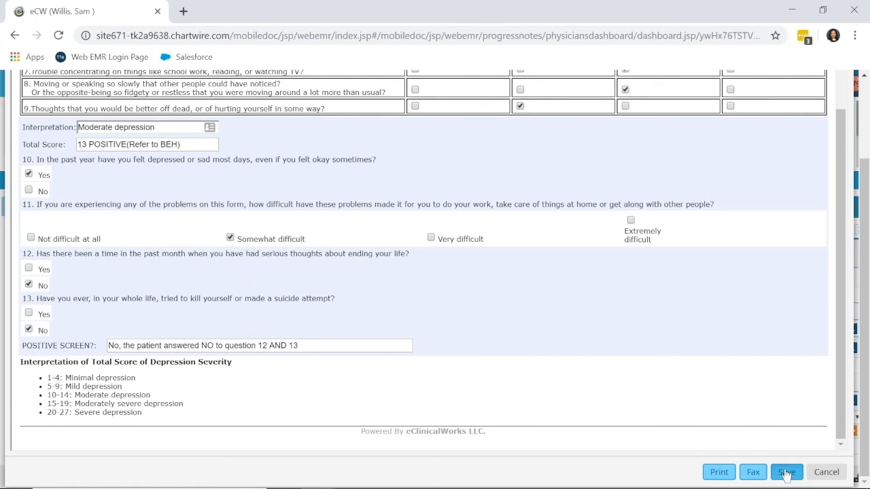
Step: Save the completed Pediatric PHQ-9 form and acknowledge the saved message
click(785, 471)
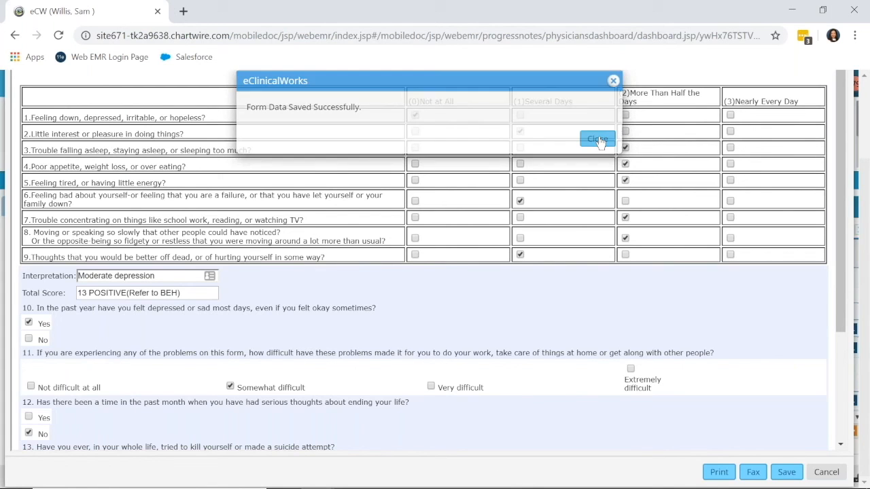
click(596, 139)
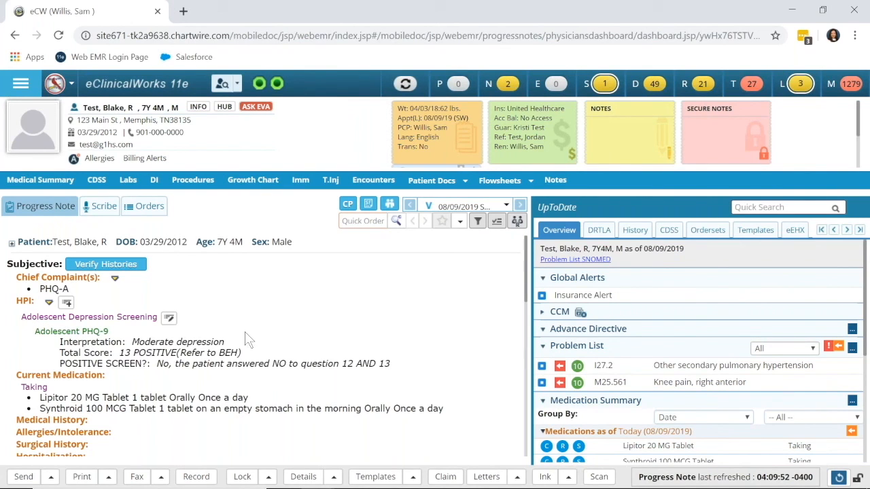
mouse_move(380, 309)
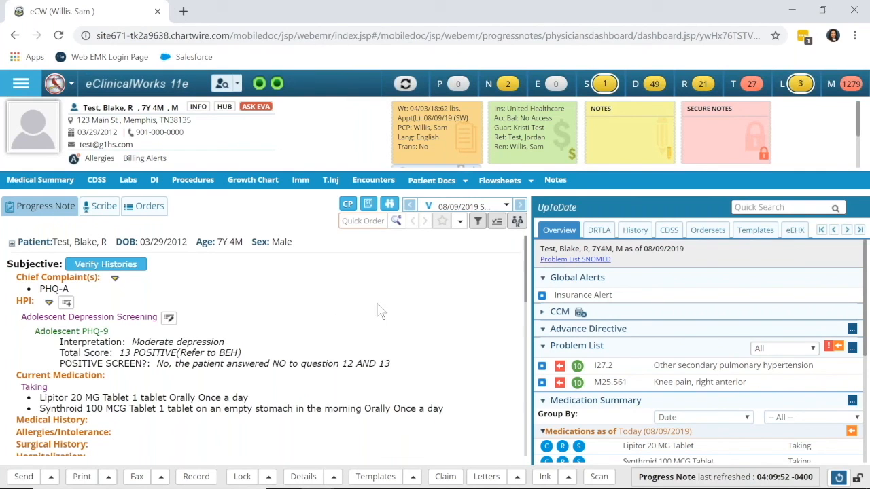
mouse_move(397, 299)
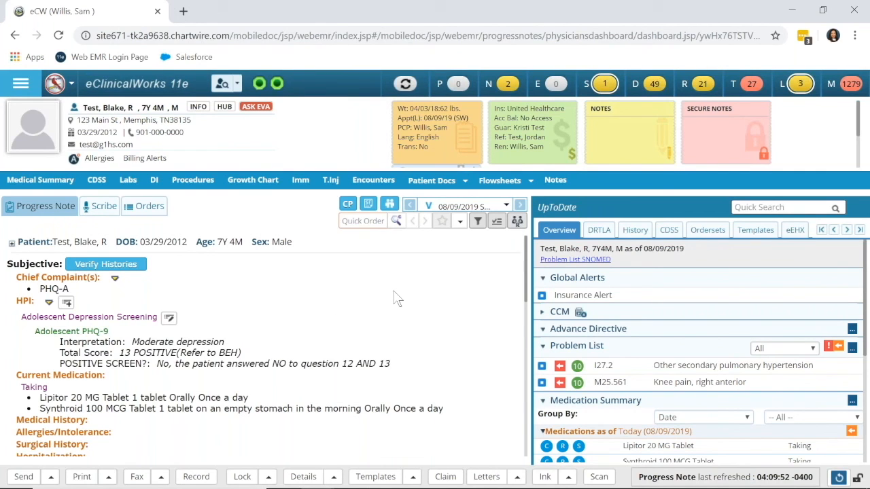
mouse_move(370, 217)
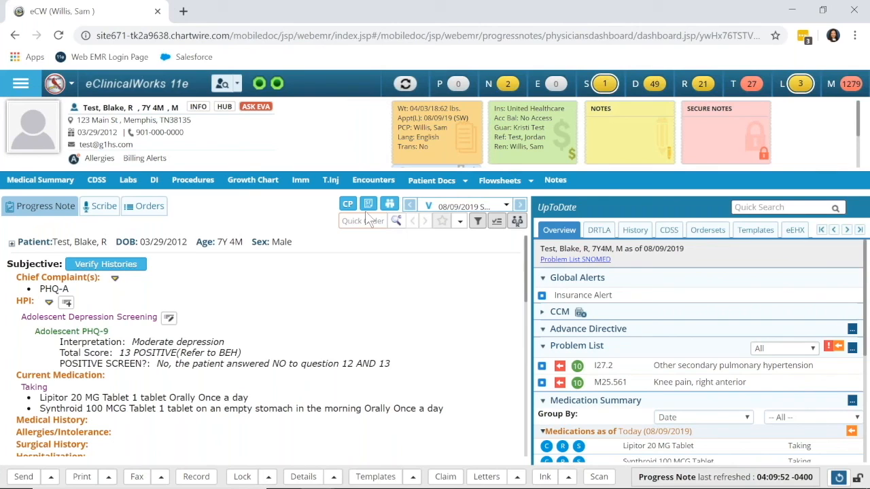
mouse_move(407, 251)
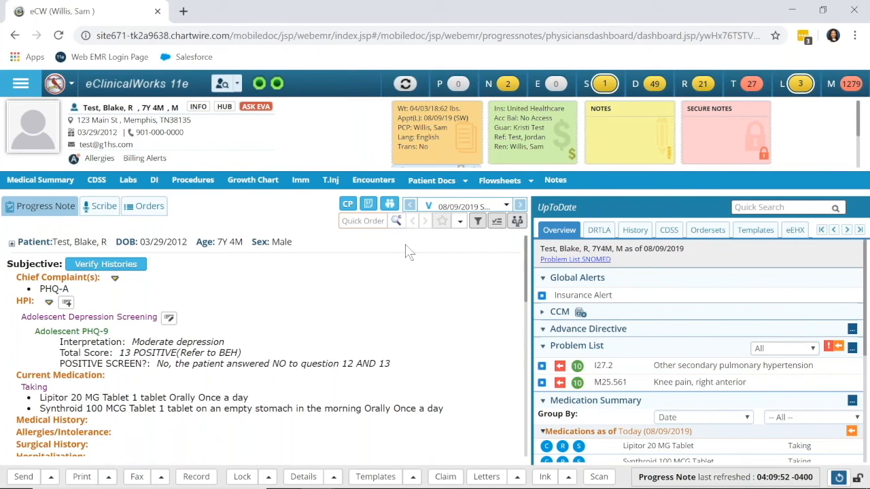